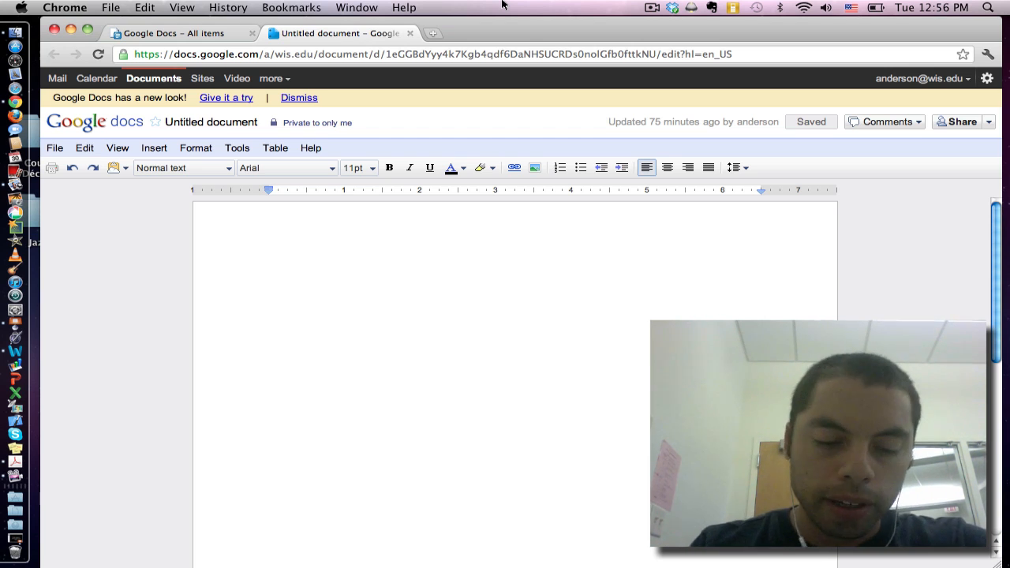
Step: Rename the untitled document to 'Scratch' via the Rename Document dialog
double_click(212, 123)
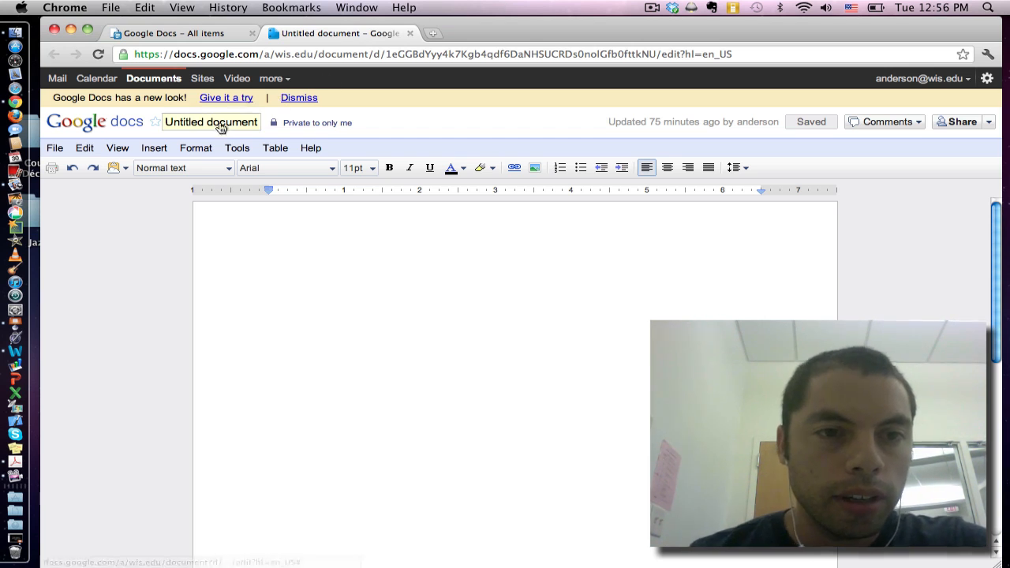
left_click(211, 123)
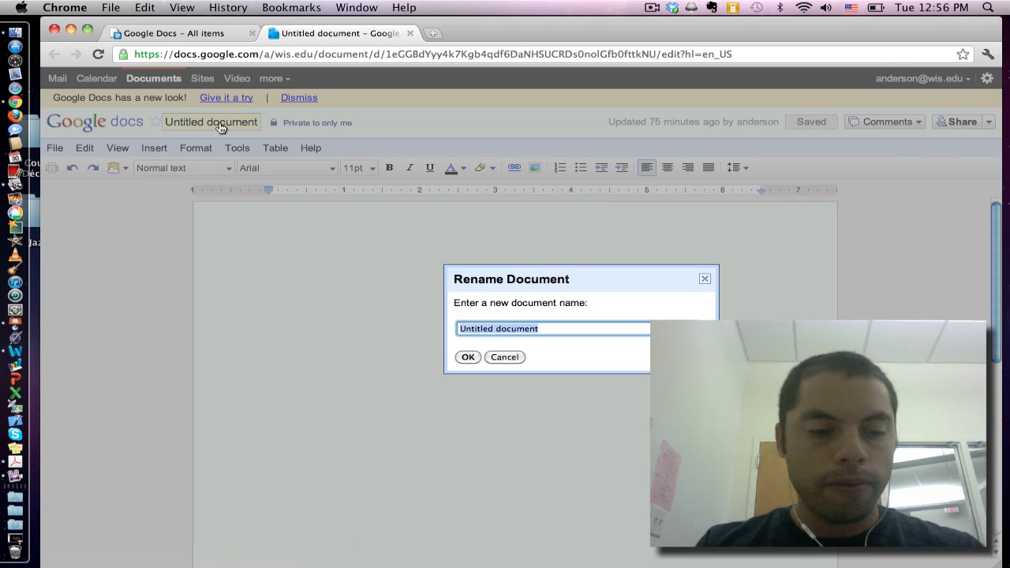
type("Sc")
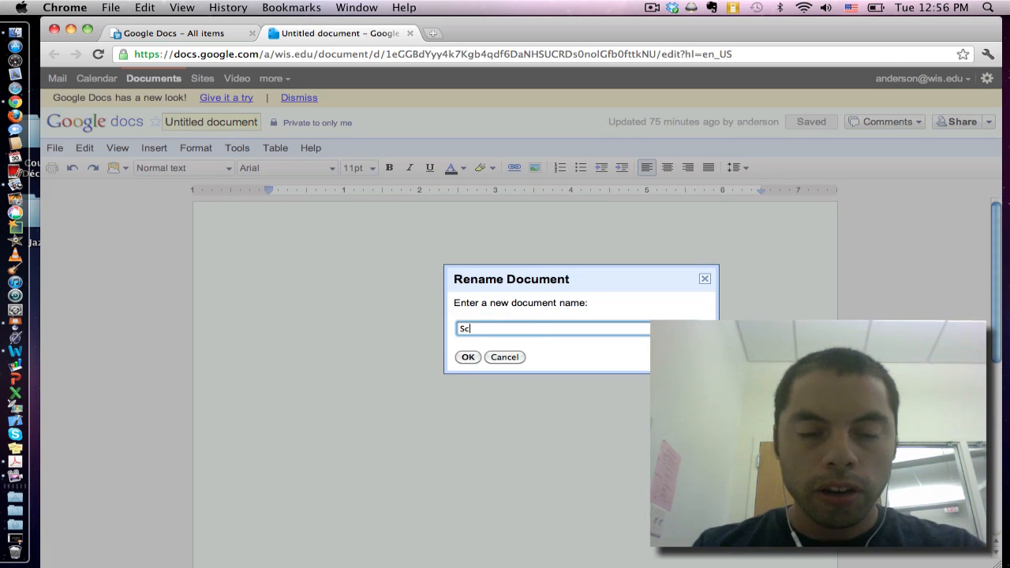
type("ratch")
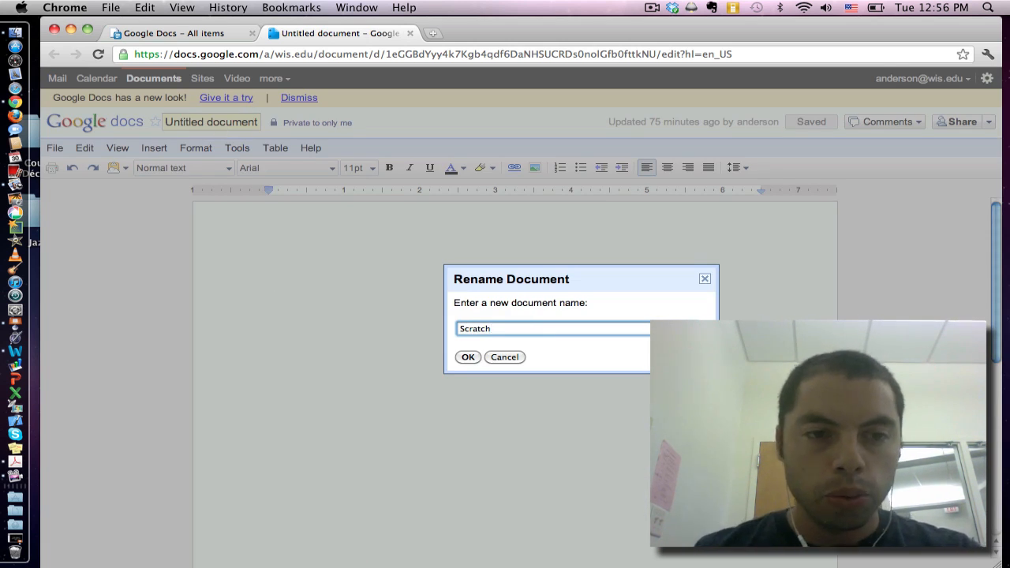
left_click(505, 357)
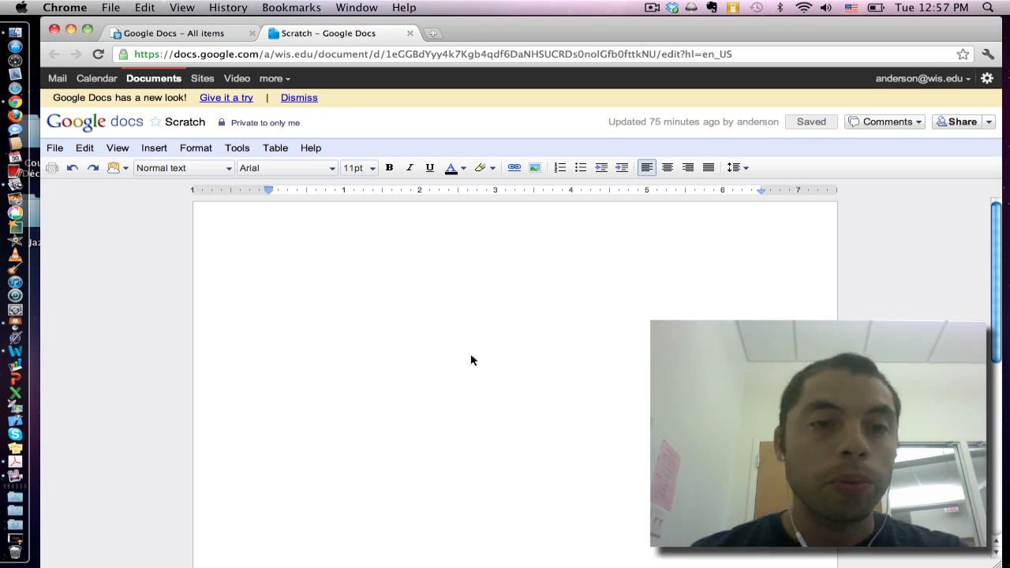
mouse_move(209, 200)
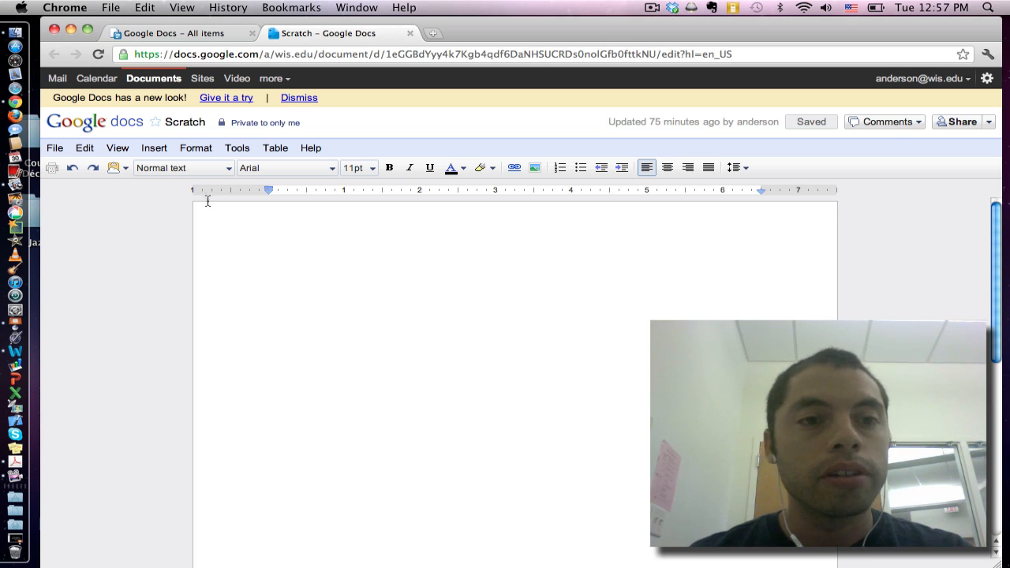
Step: Insert a header and begin adding an image inside it
left_click(154, 149)
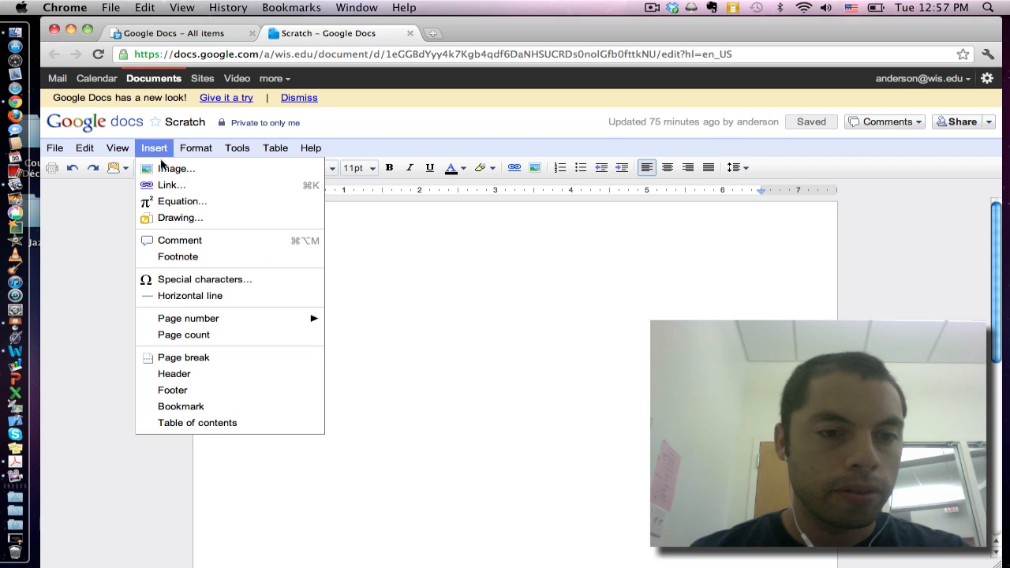
left_click(174, 372)
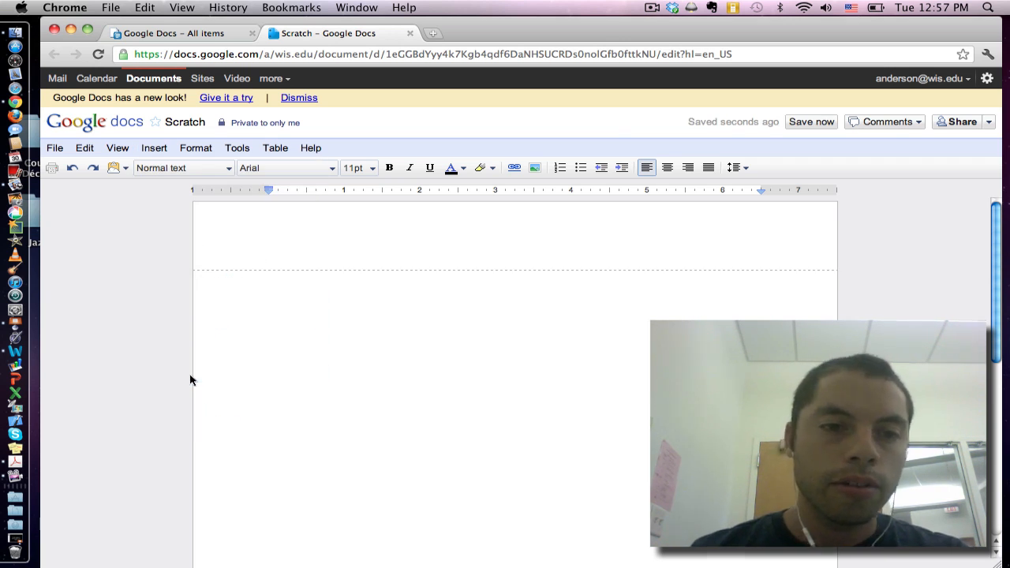
mouse_move(476, 257)
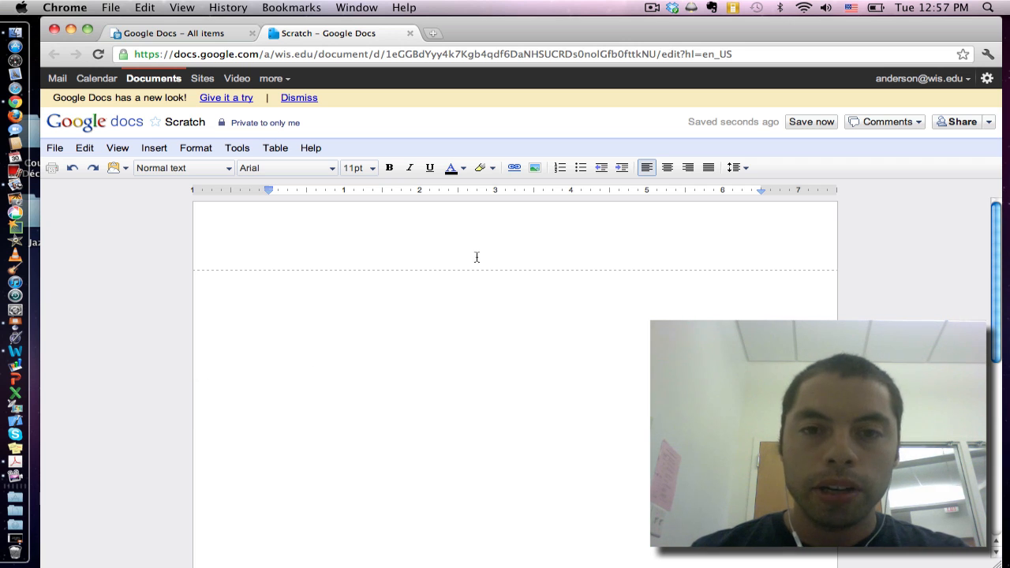
left_click(535, 167)
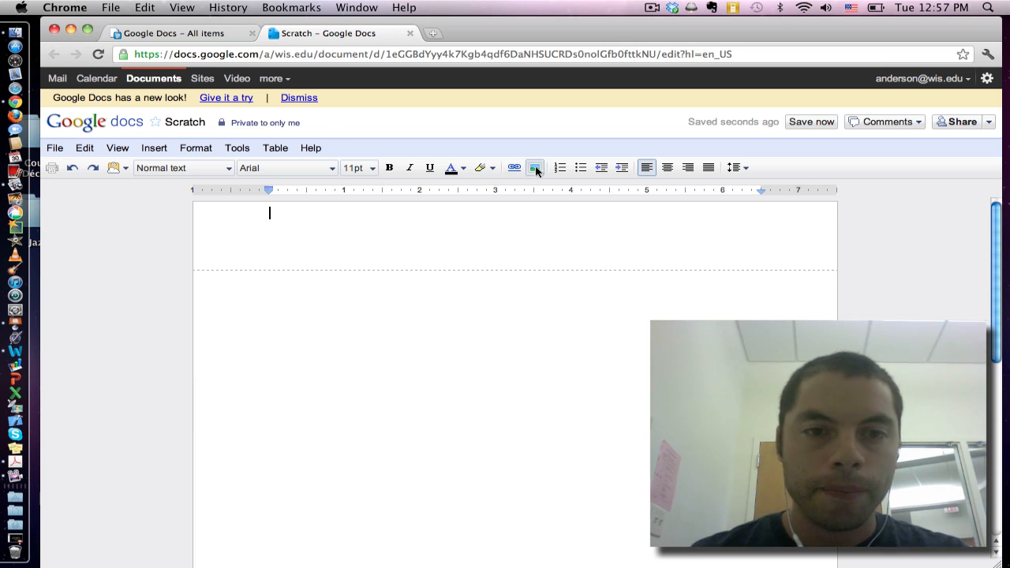
left_click(535, 167)
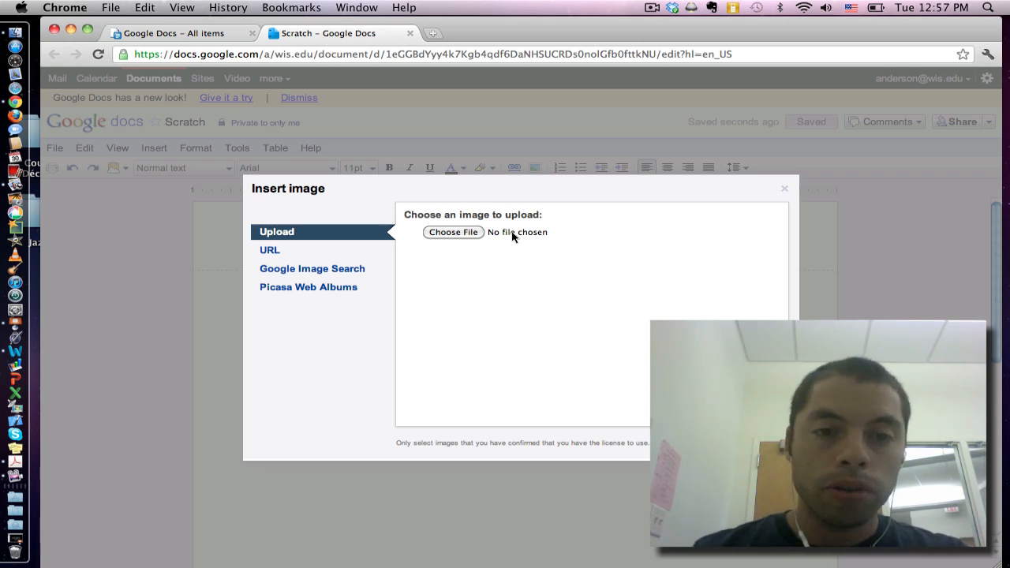
mouse_move(328, 292)
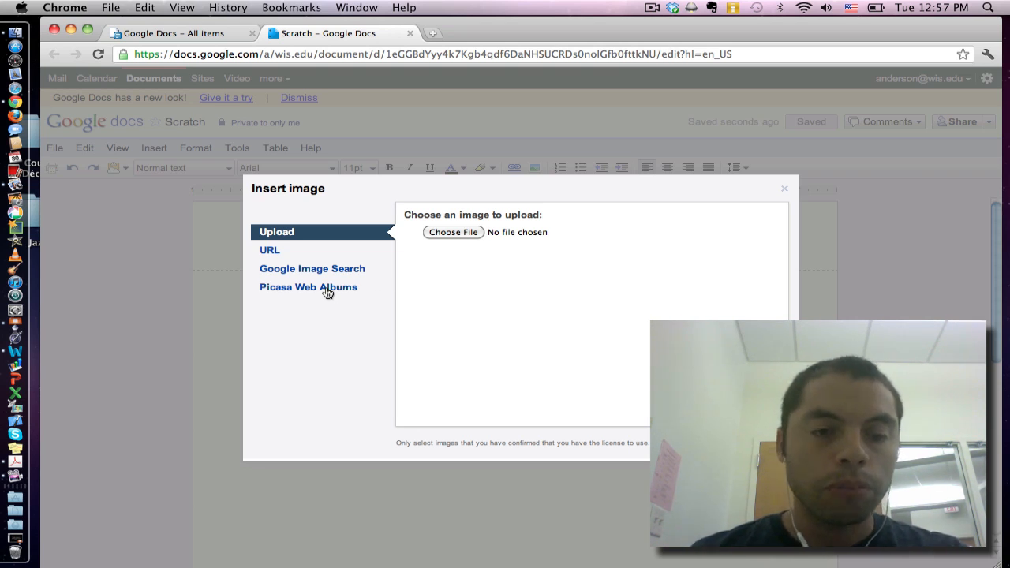
Step: Insert the Scratch logo from the Picasa Web Albums 'Google Docs' album into the header
left_click(308, 287)
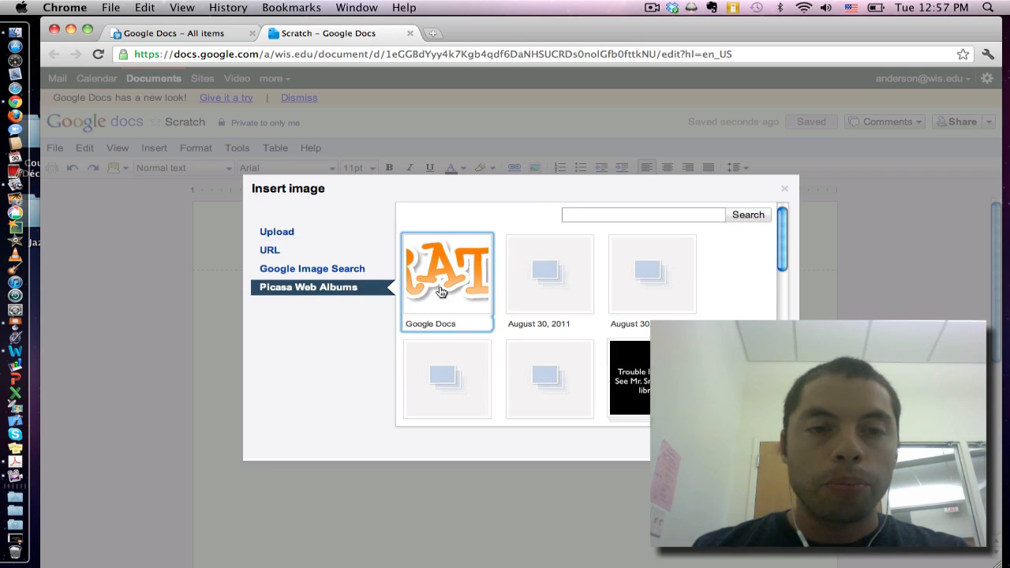
mouse_move(442, 292)
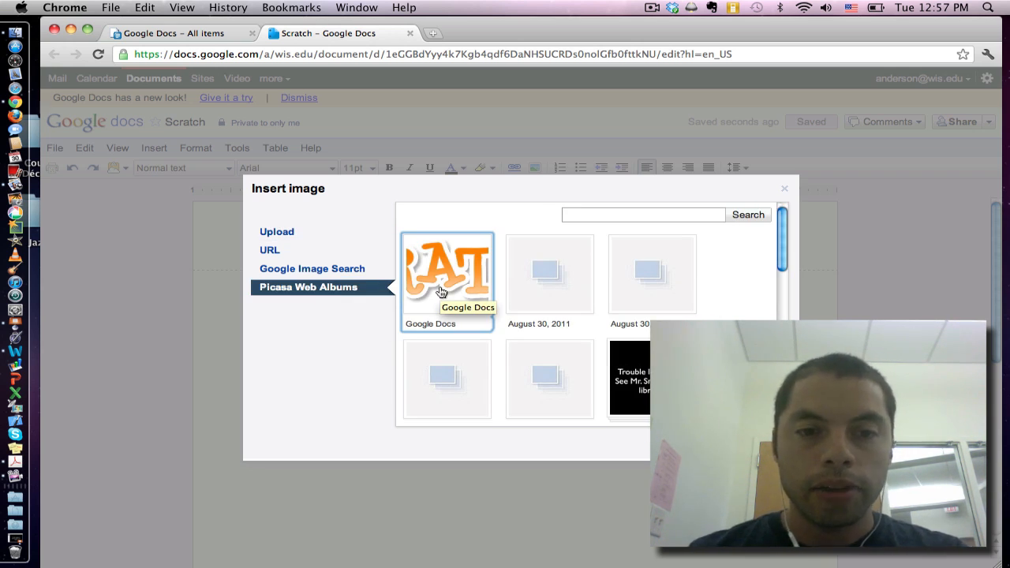
left_click(448, 274)
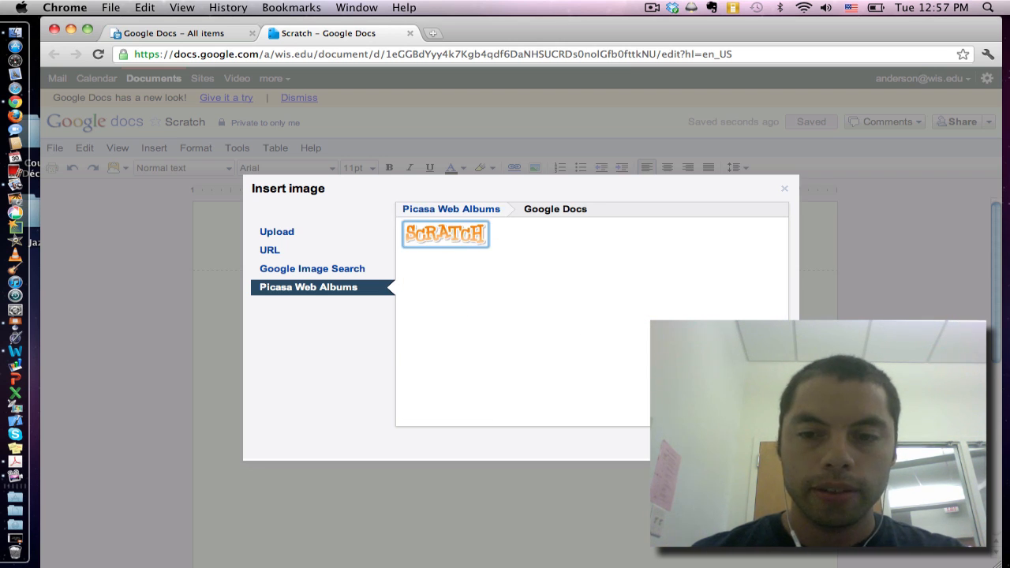
left_click(445, 234)
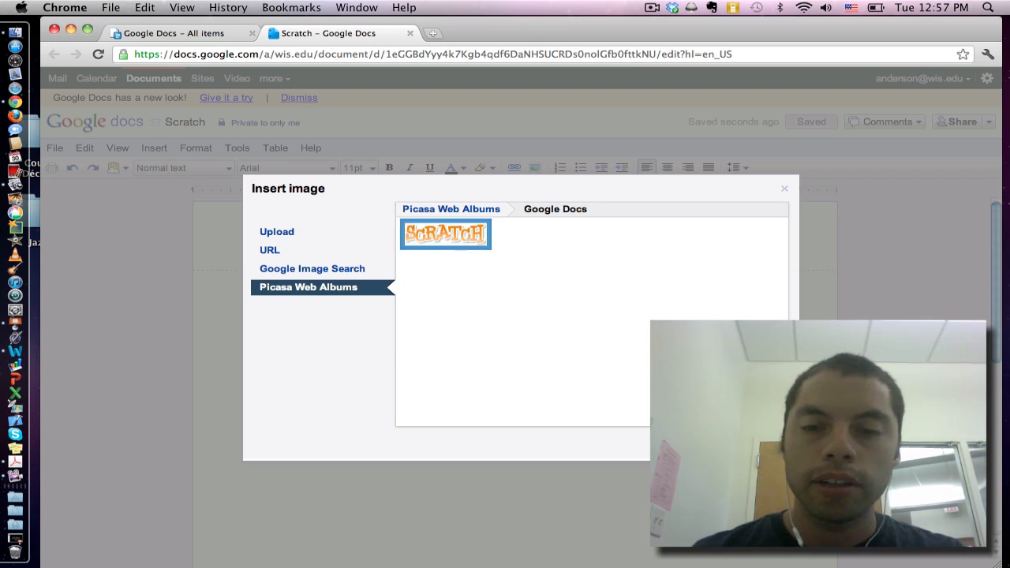
left_click(782, 188)
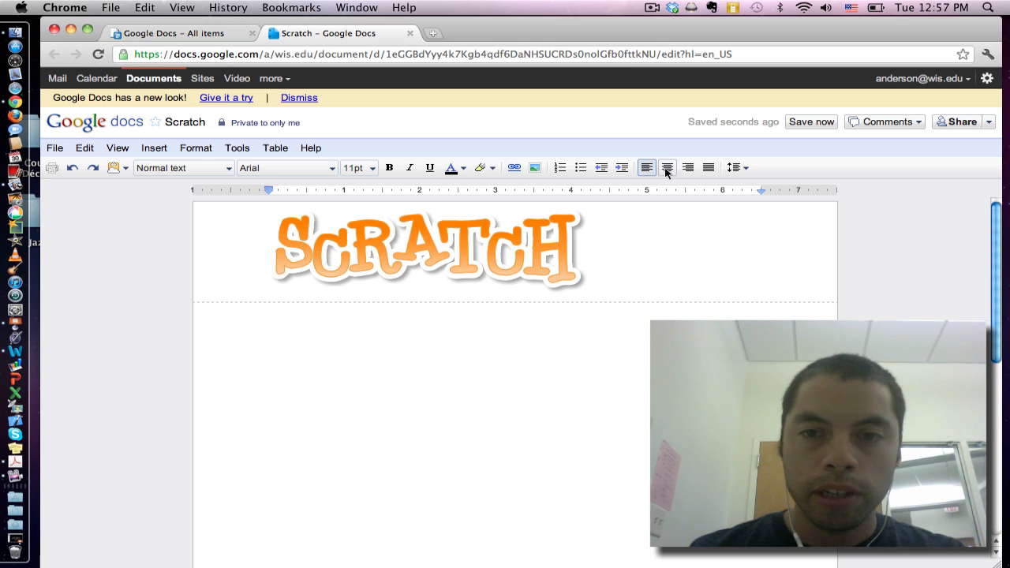
Step: Center-align the Scratch logo in the header and save with Save now
left_click(647, 168)
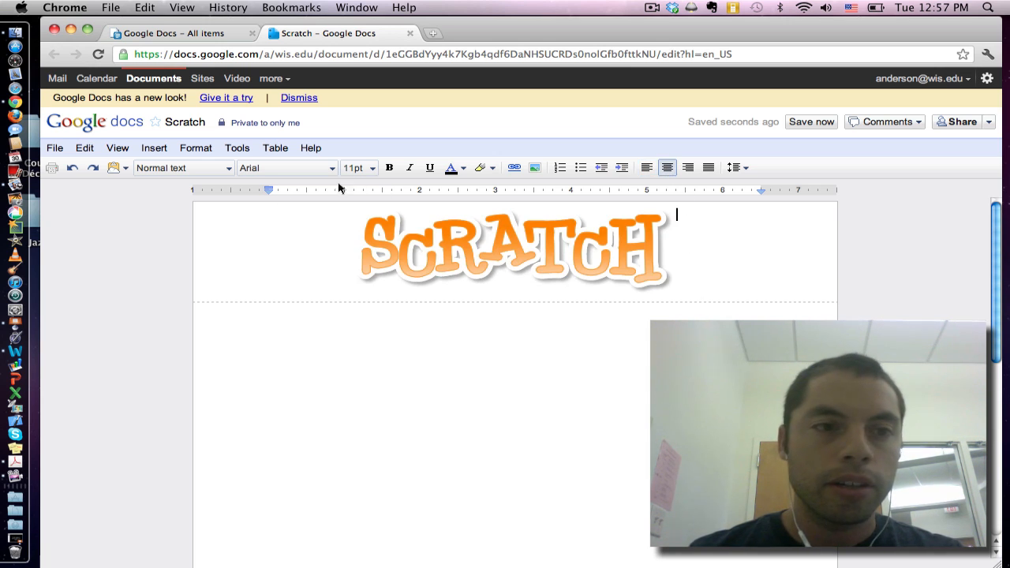
left_click(54, 148)
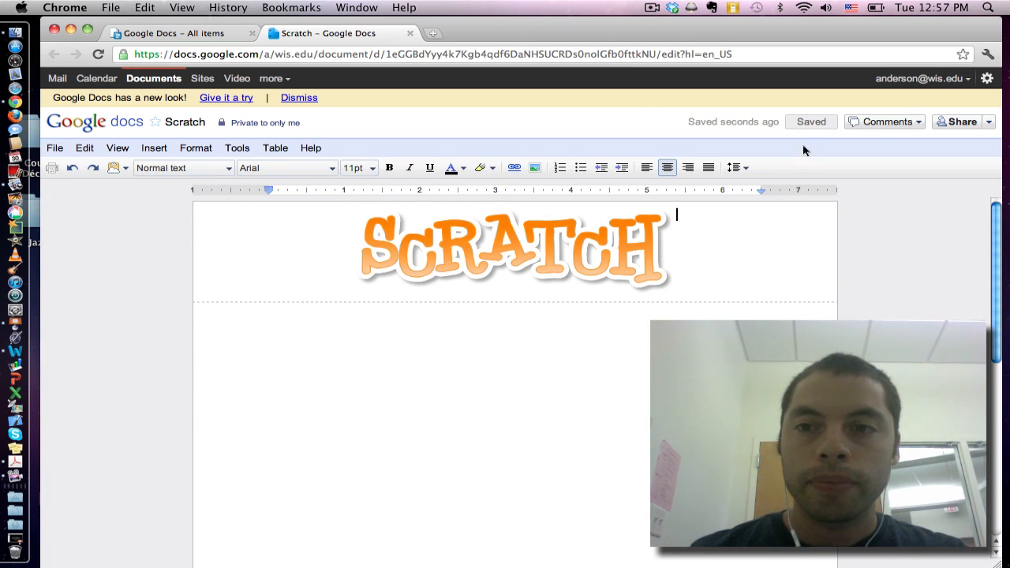
mouse_move(806, 132)
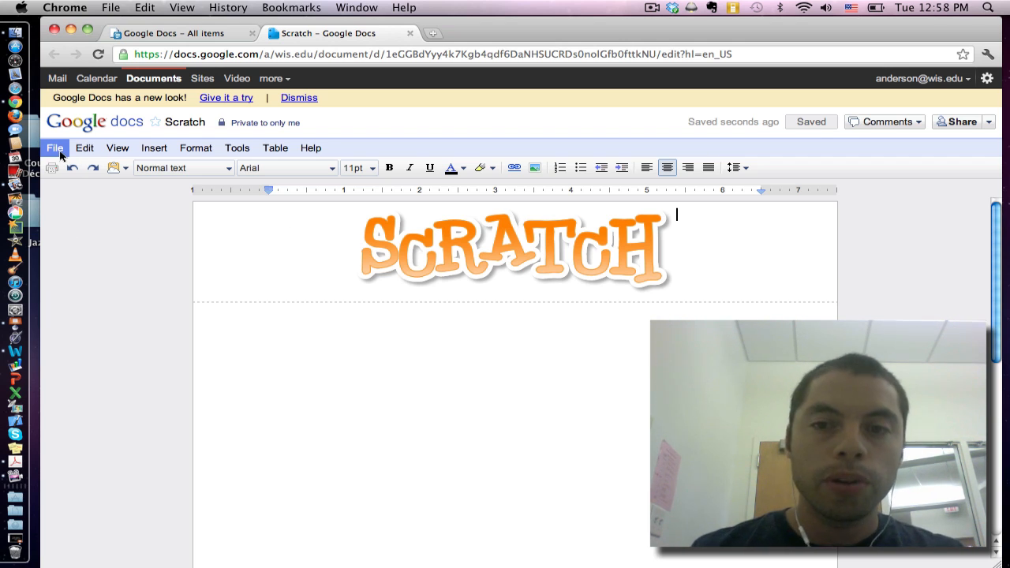
Step: Open the Template Gallery from the File menu and show My Templates
left_click(54, 148)
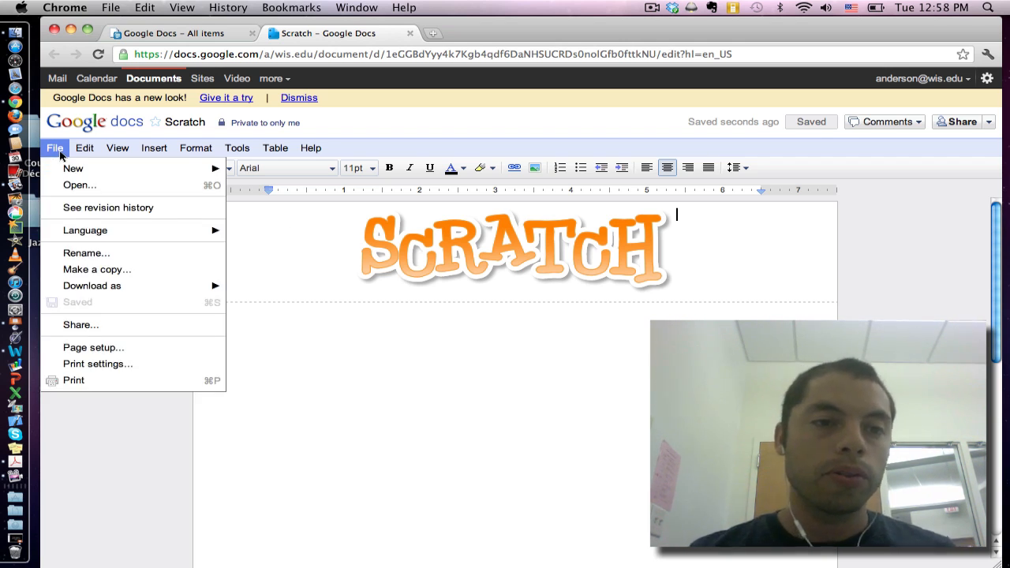
mouse_move(73, 167)
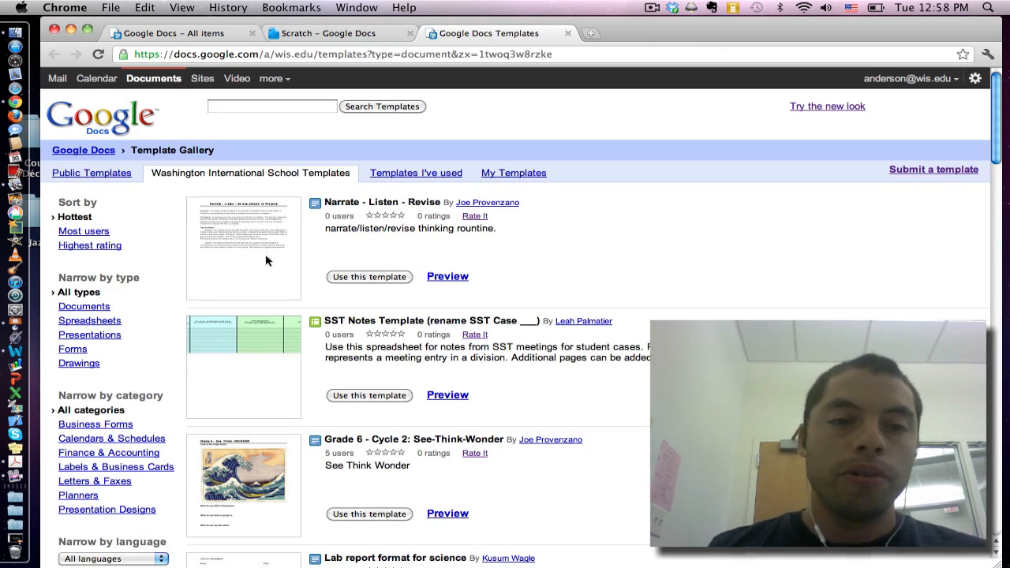
mouse_move(353, 191)
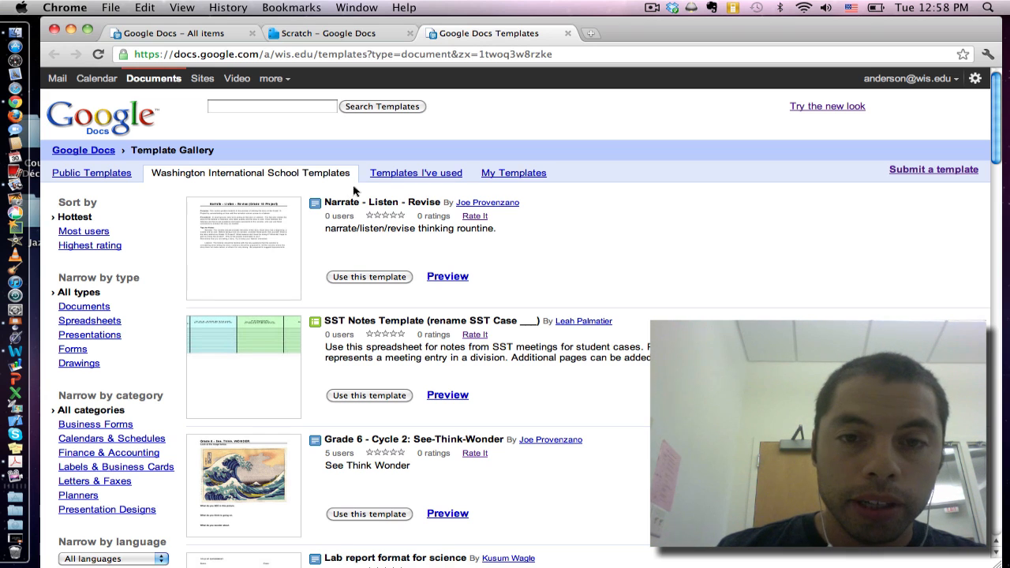
left_click(513, 172)
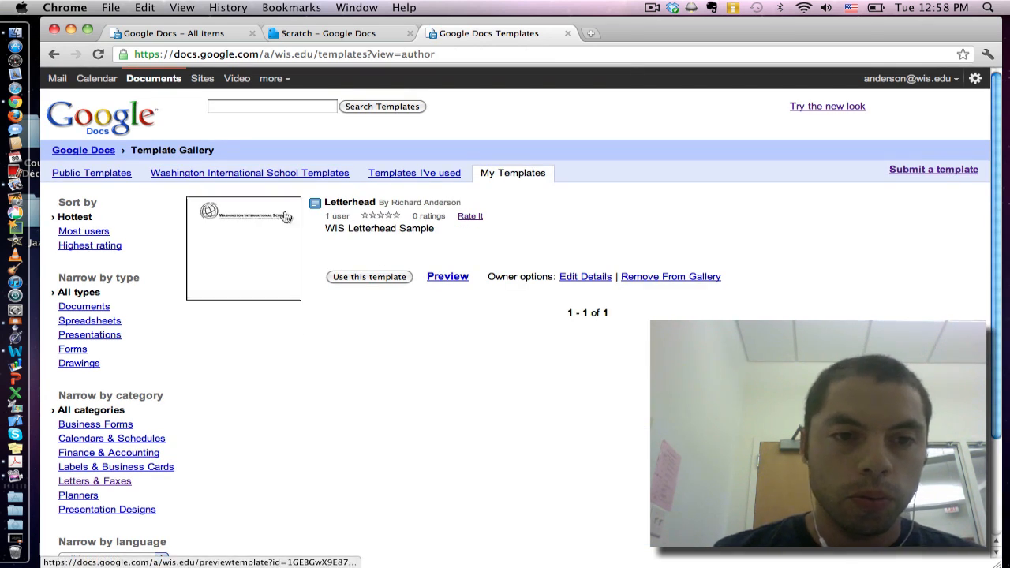
mouse_move(351, 355)
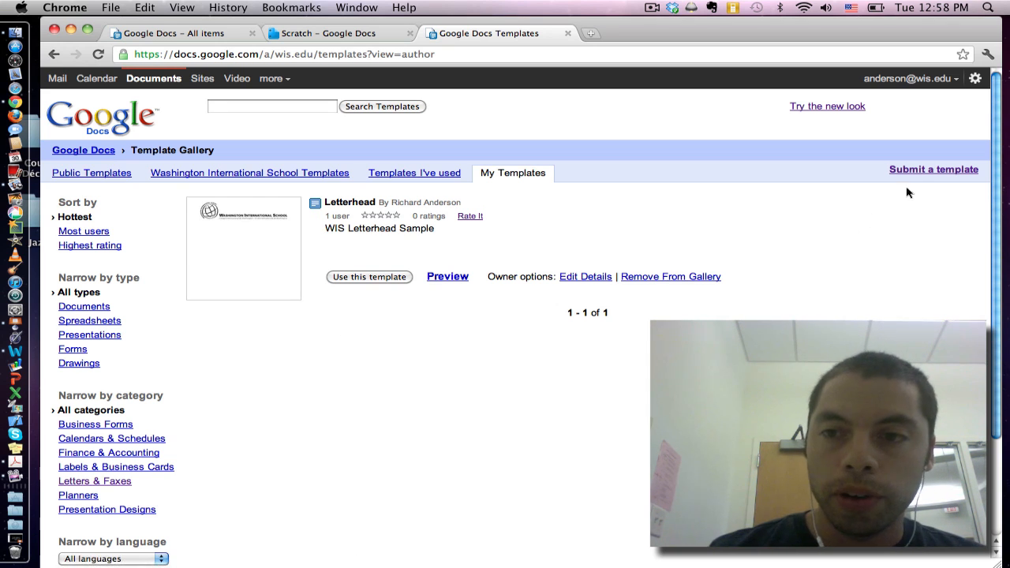
Step: Start a template submission and choose the Scratch document from your Google Docs
left_click(934, 169)
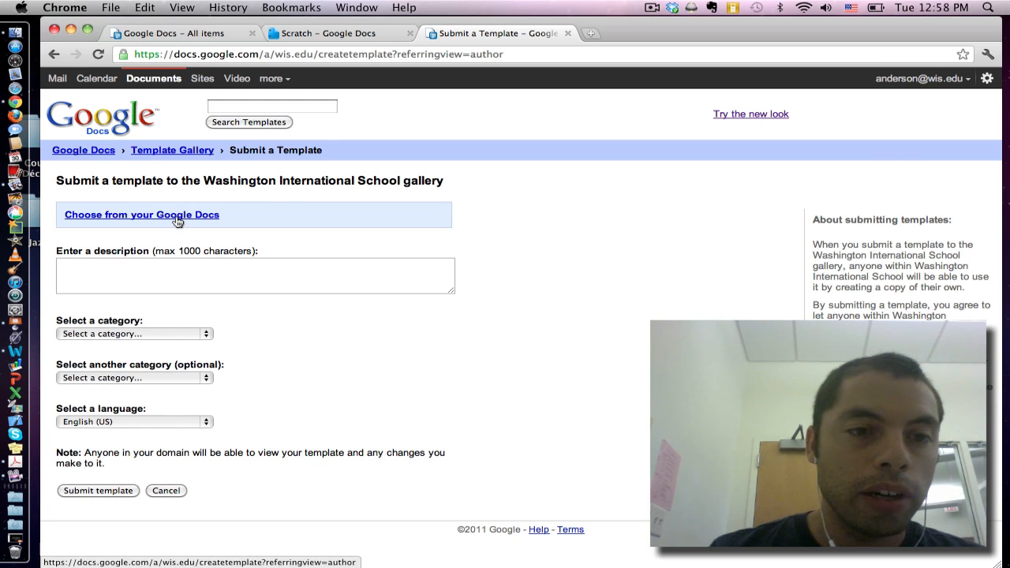
left_click(142, 215)
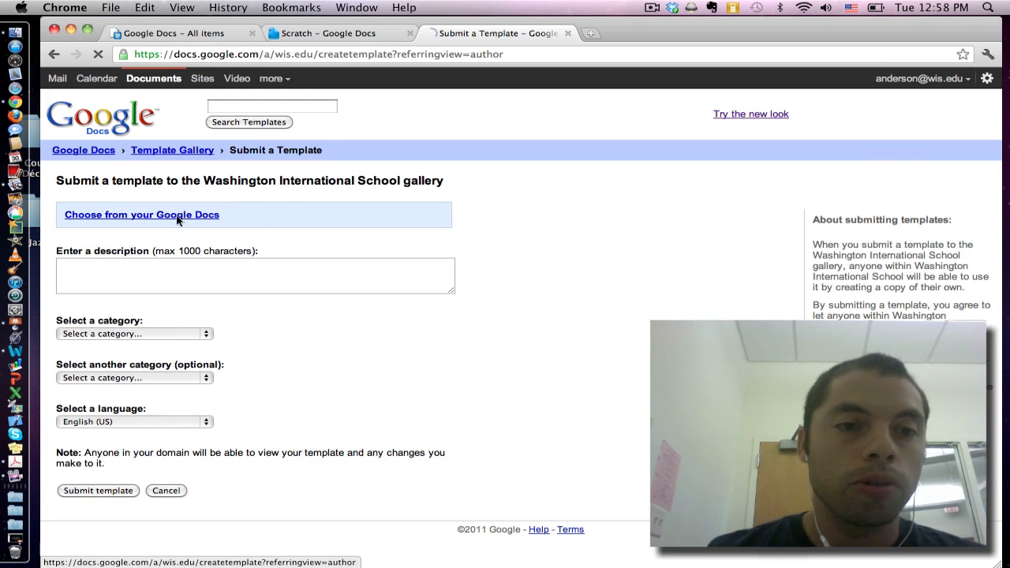
left_click(142, 214)
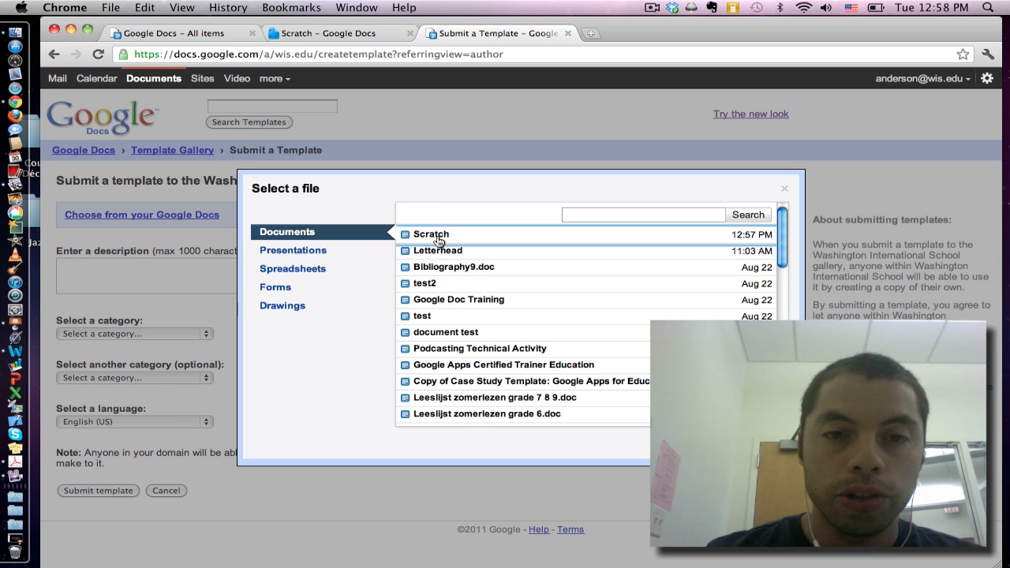
left_click(432, 234)
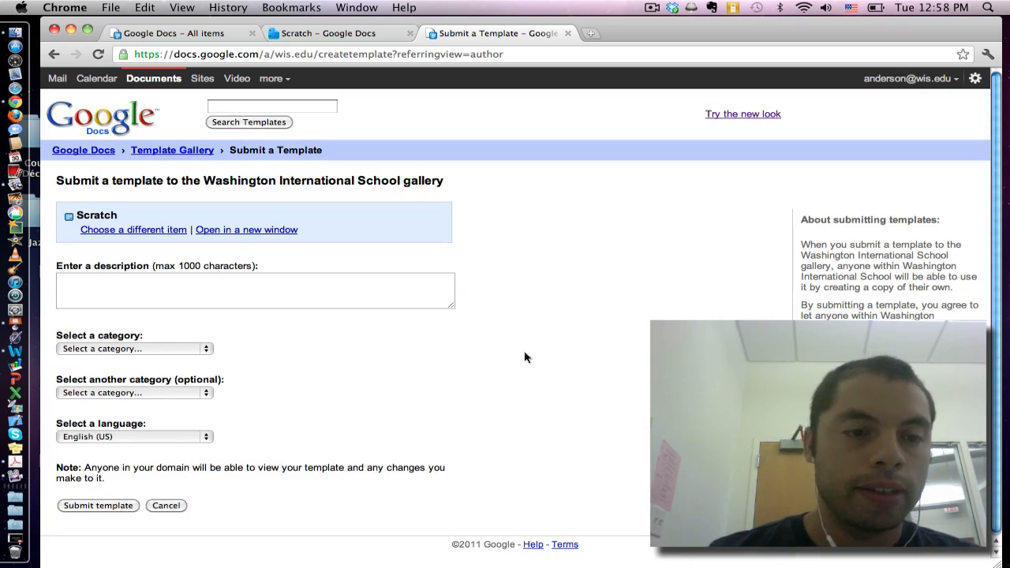
Step: Describe it 'For all documents related to Scratch', categorize as Letters & Faxes, and submit
left_click(255, 290)
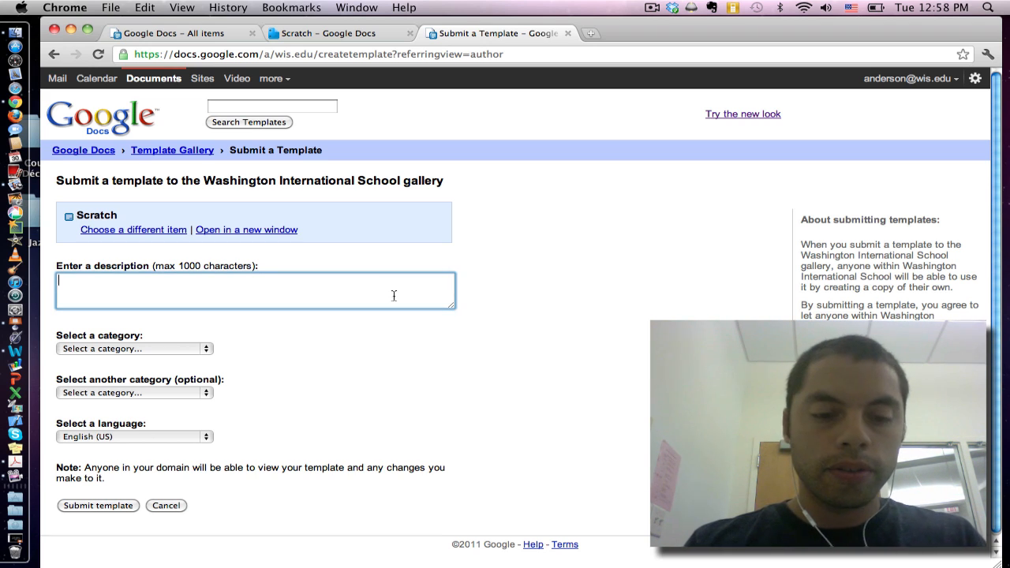
type("F")
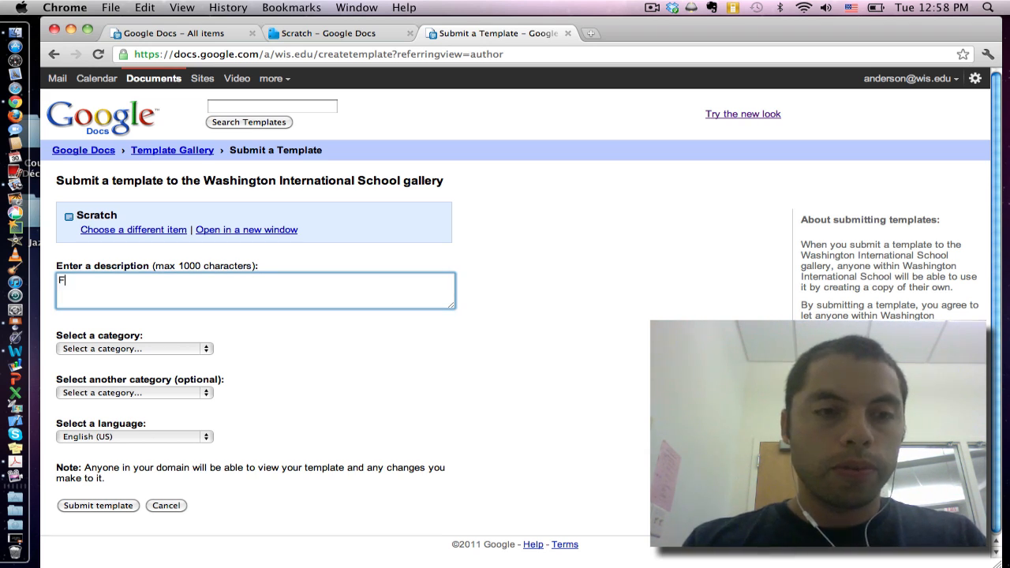
type("or all document")
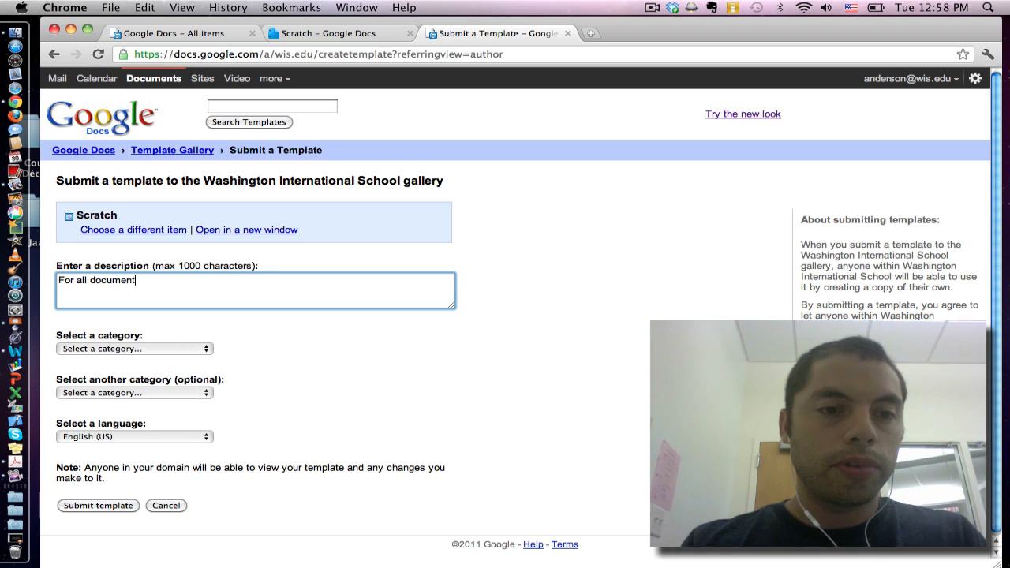
type("s related o")
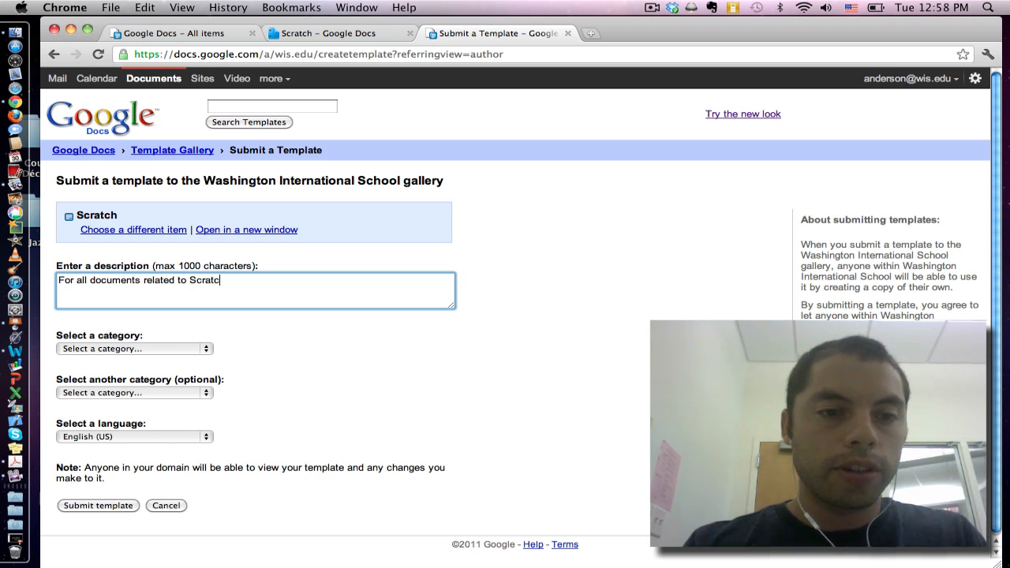
left_click(134, 349)
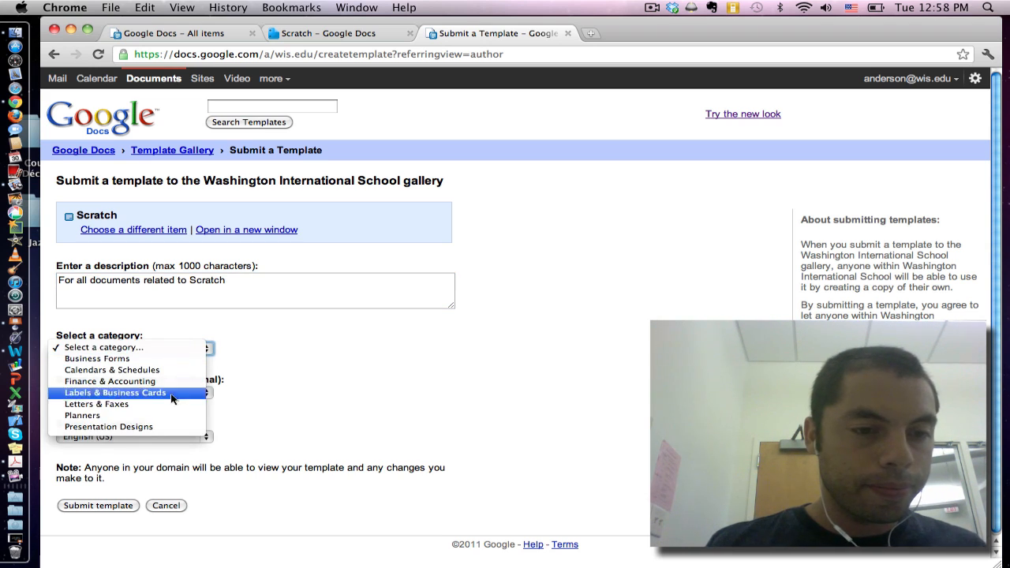
mouse_move(170, 404)
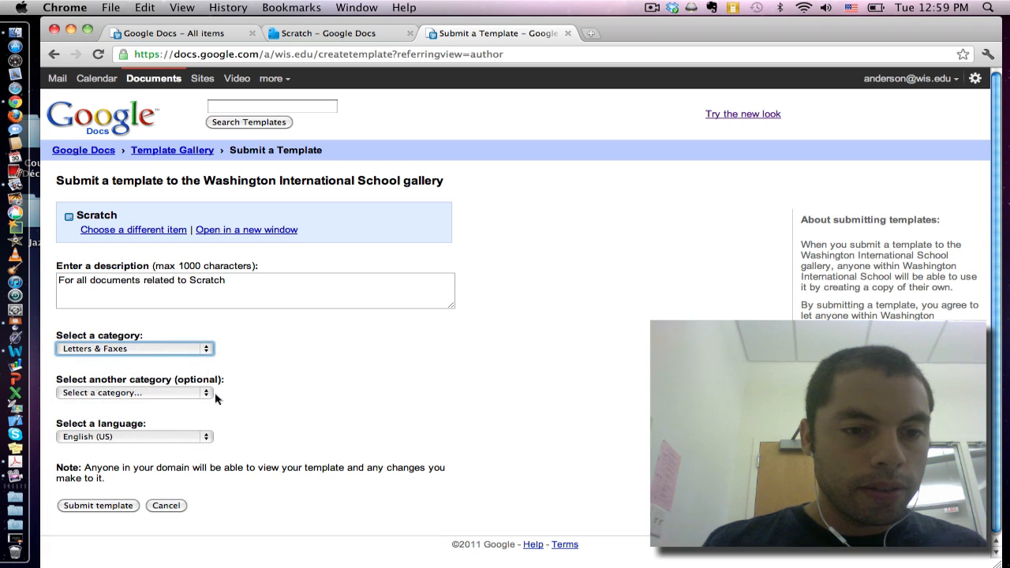
mouse_move(123, 511)
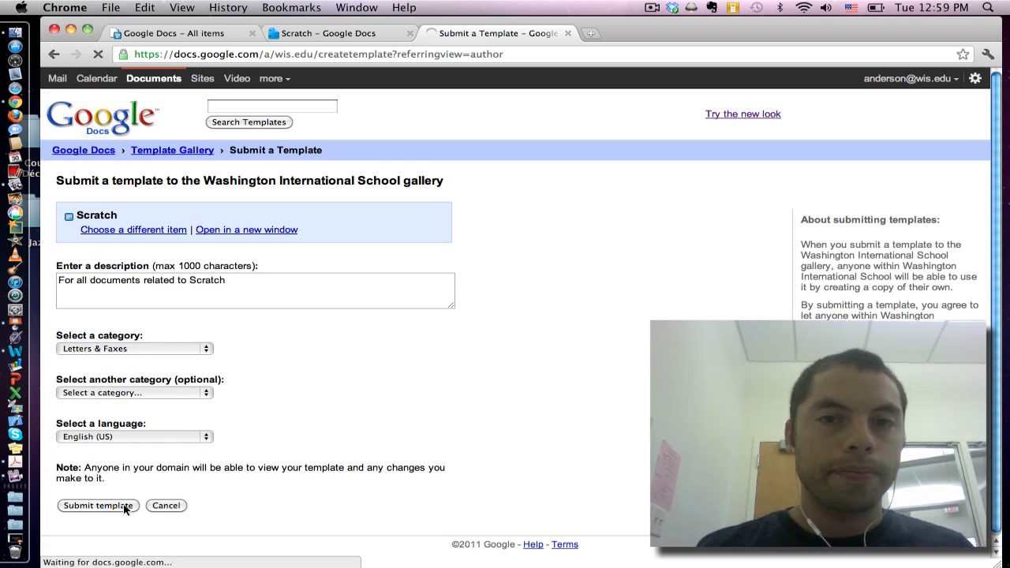
left_click(98, 504)
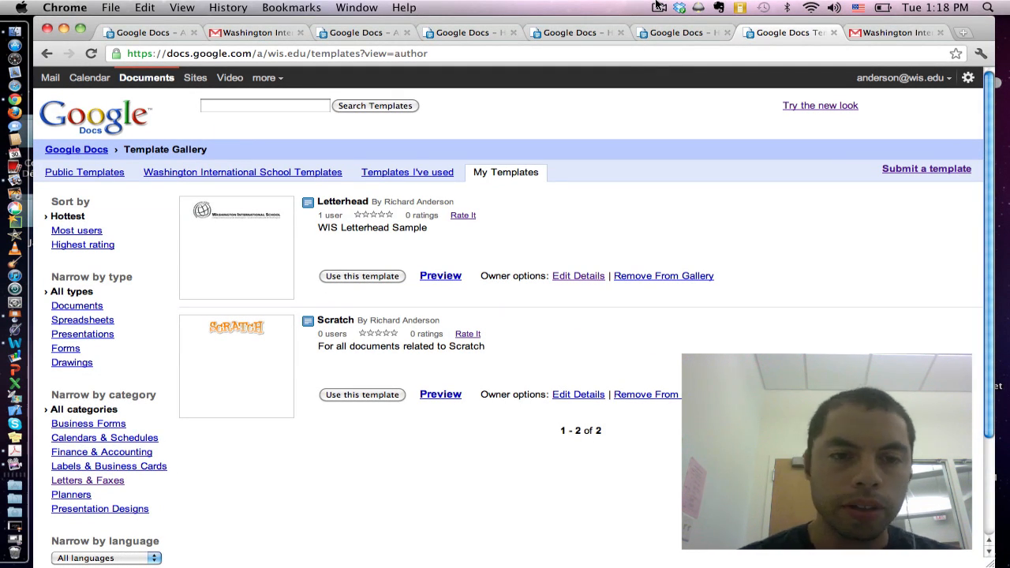
mouse_move(249, 360)
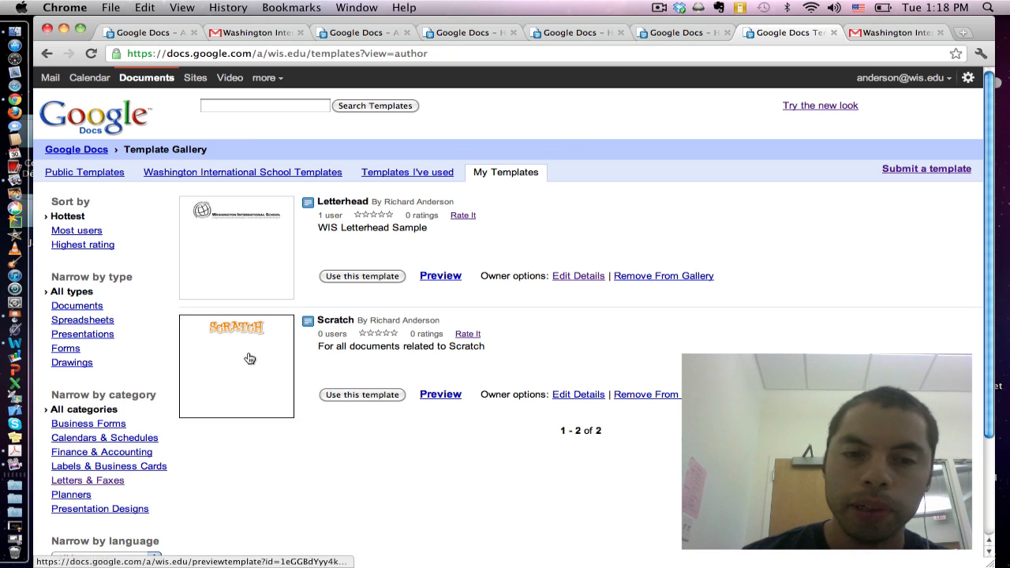